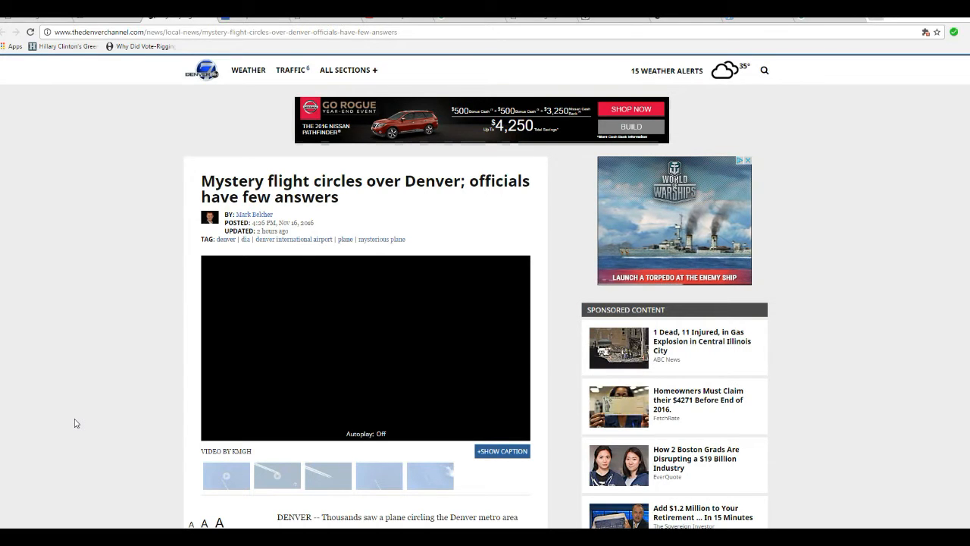
Scroll past the video to the article's opening paragraphs and first flight-tracker map
scroll(down, 3)
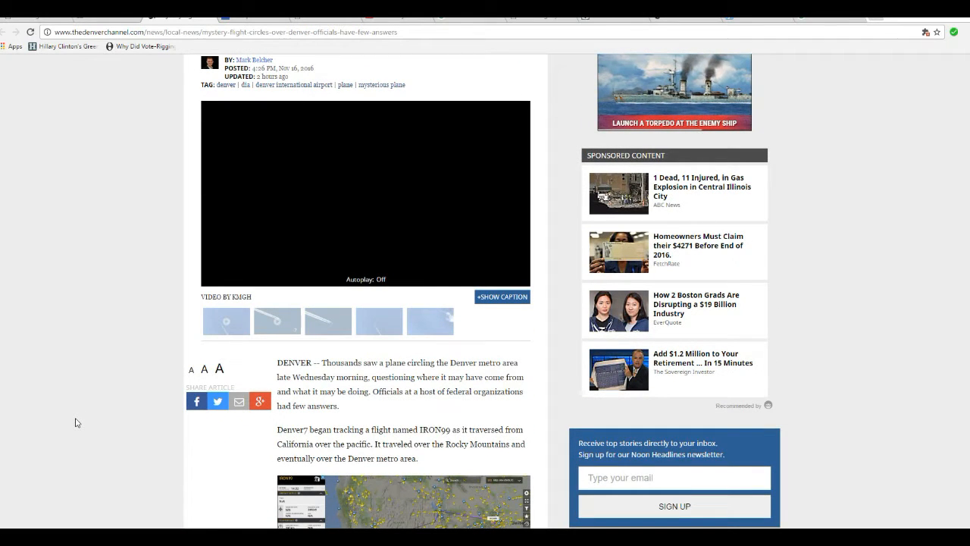
mouse_move(82, 429)
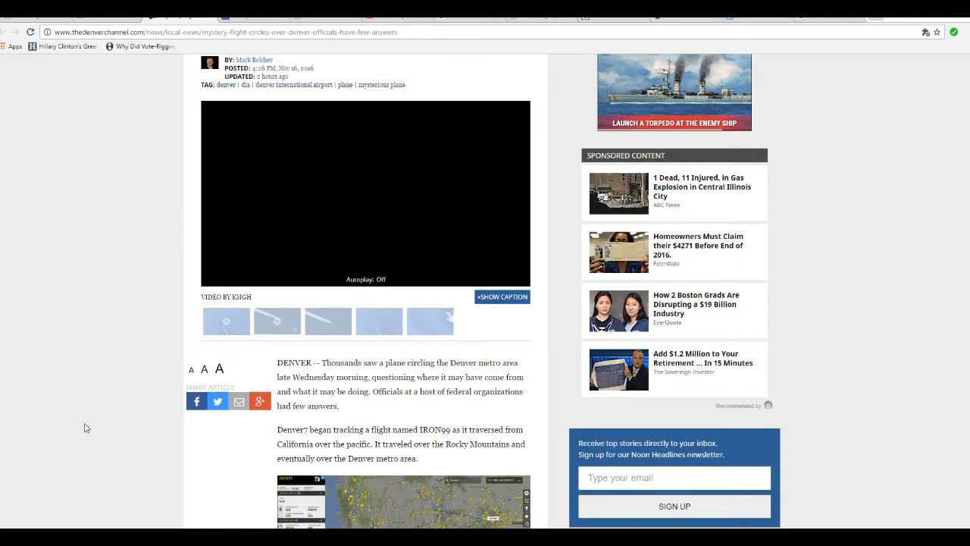
mouse_move(89, 428)
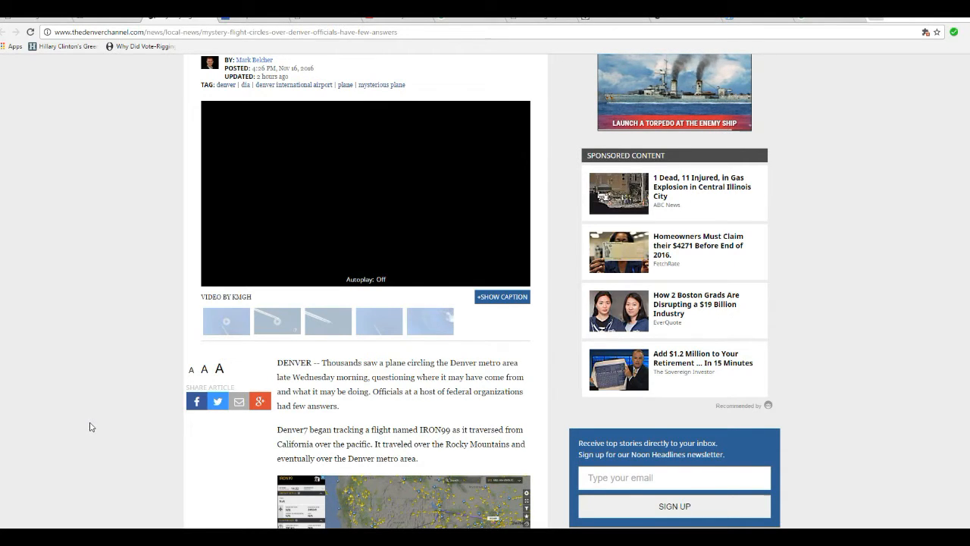
scroll(down, 3)
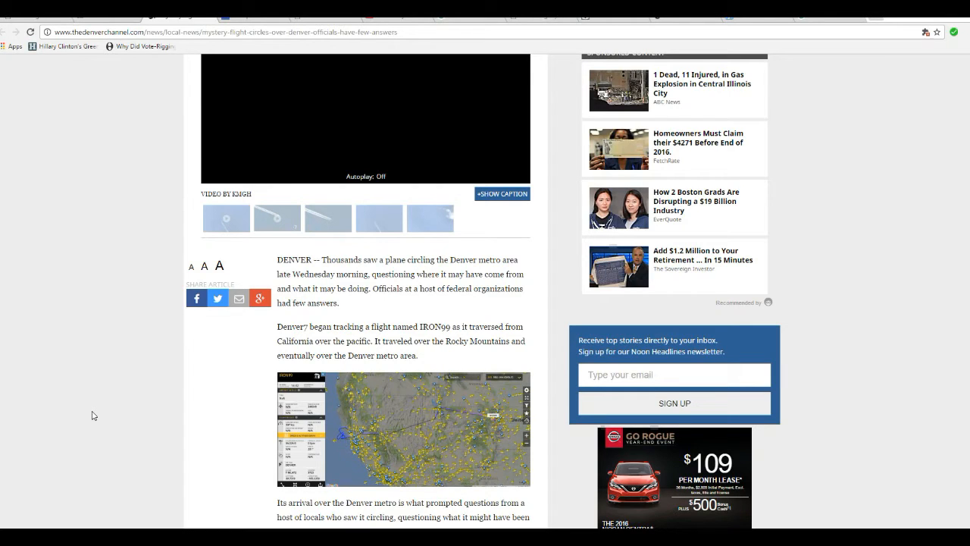
mouse_move(188, 436)
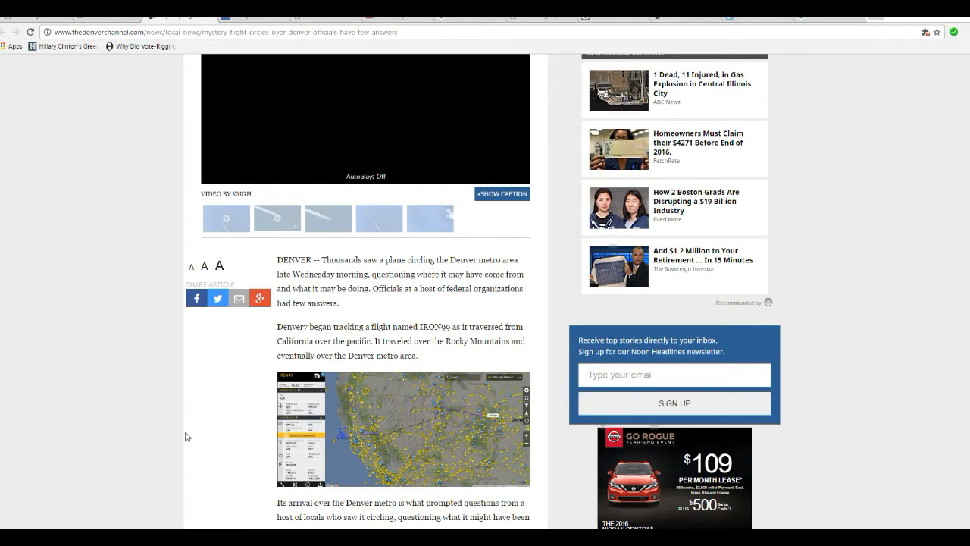
Scroll through the racetrack-oval flight-path map over Denver and the departure map toward Oklahoma
scroll(down, 3)
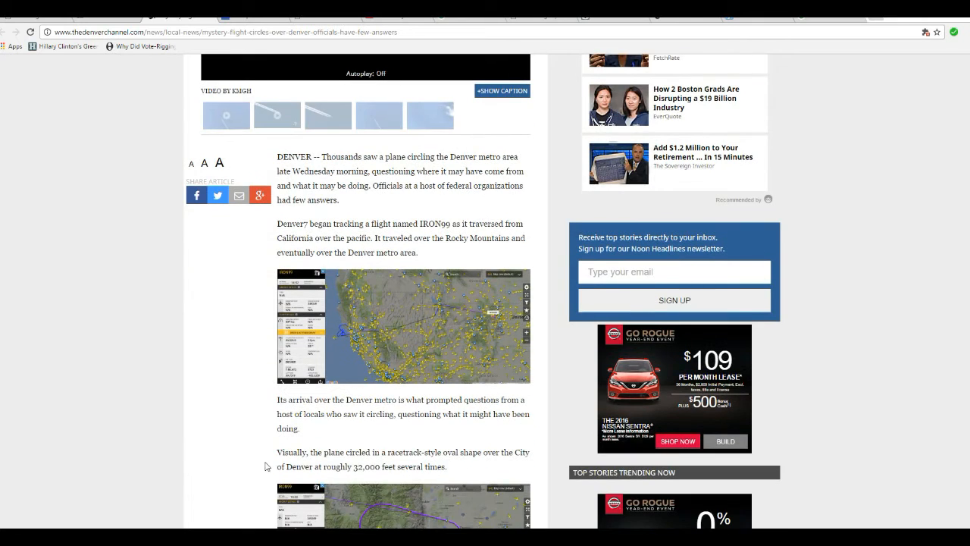
mouse_move(200, 458)
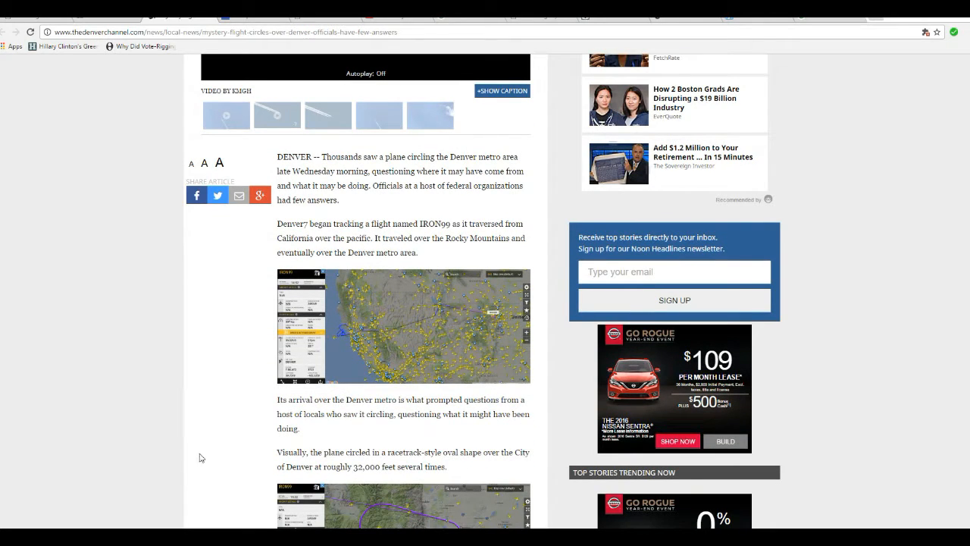
mouse_move(182, 430)
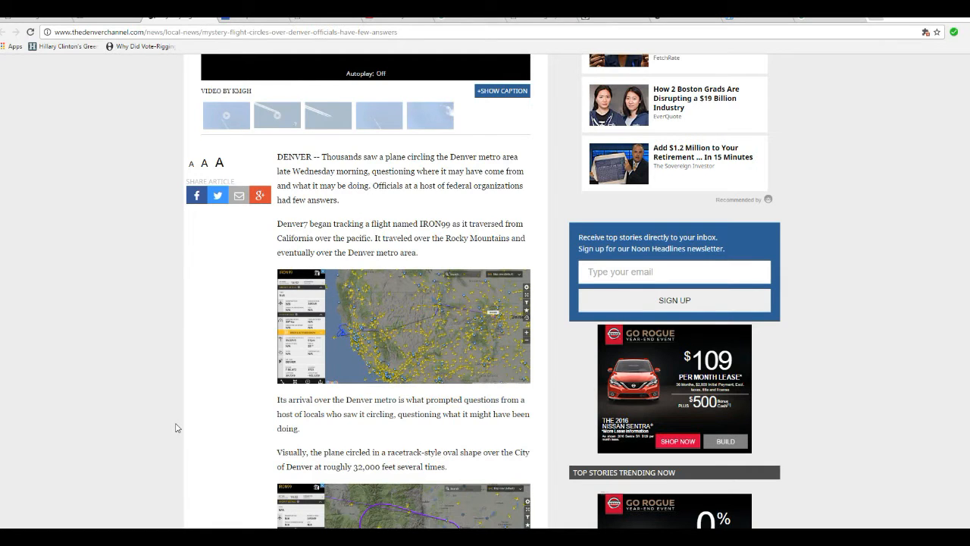
scroll(down, 3)
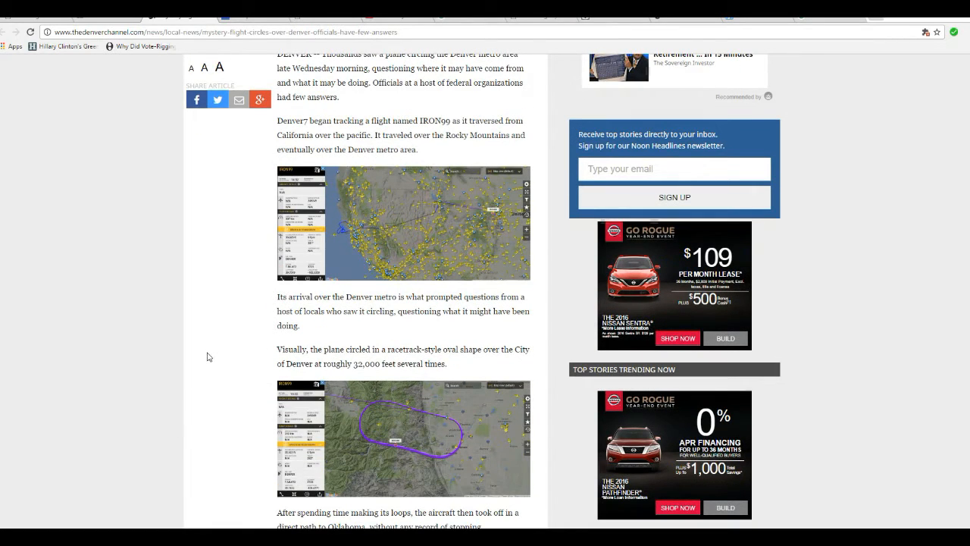
mouse_move(234, 371)
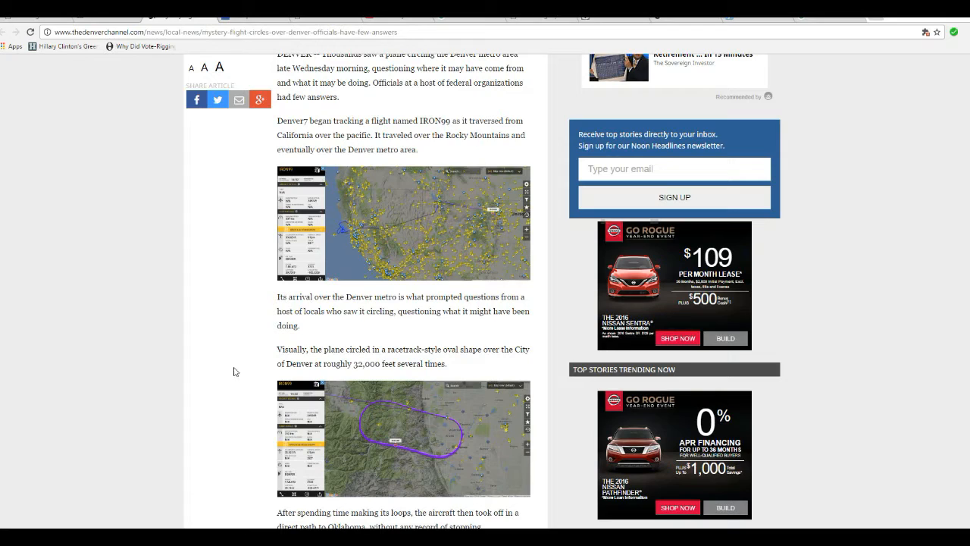
mouse_move(224, 355)
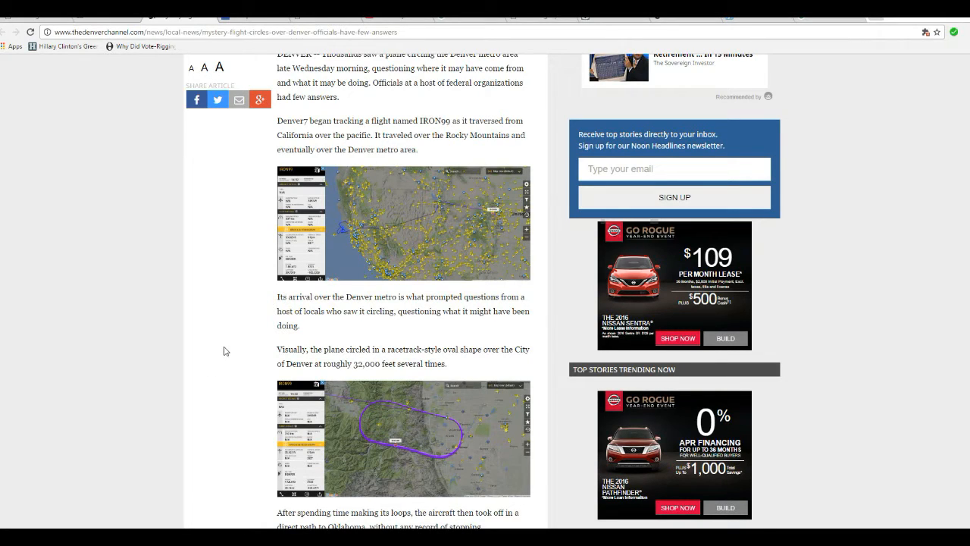
scroll(down, 3)
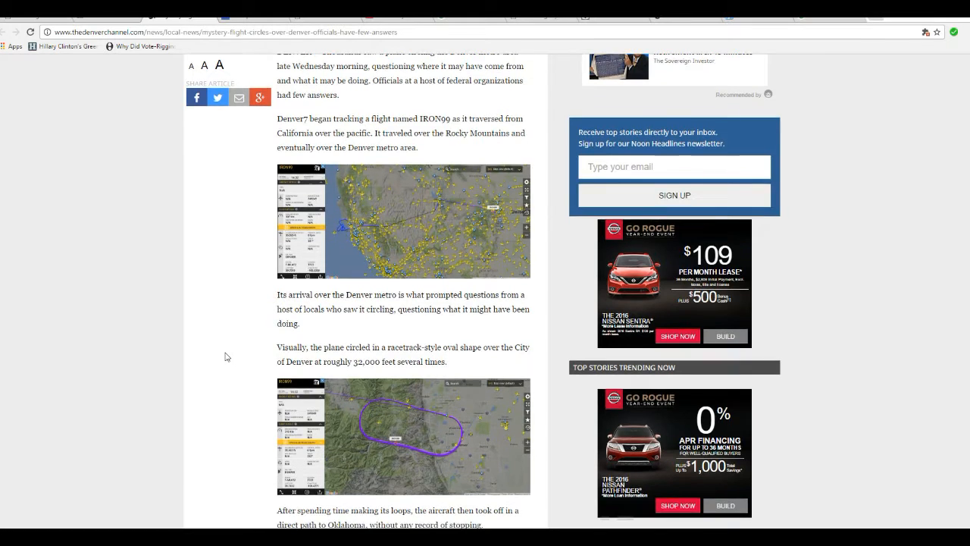
scroll(down, 3)
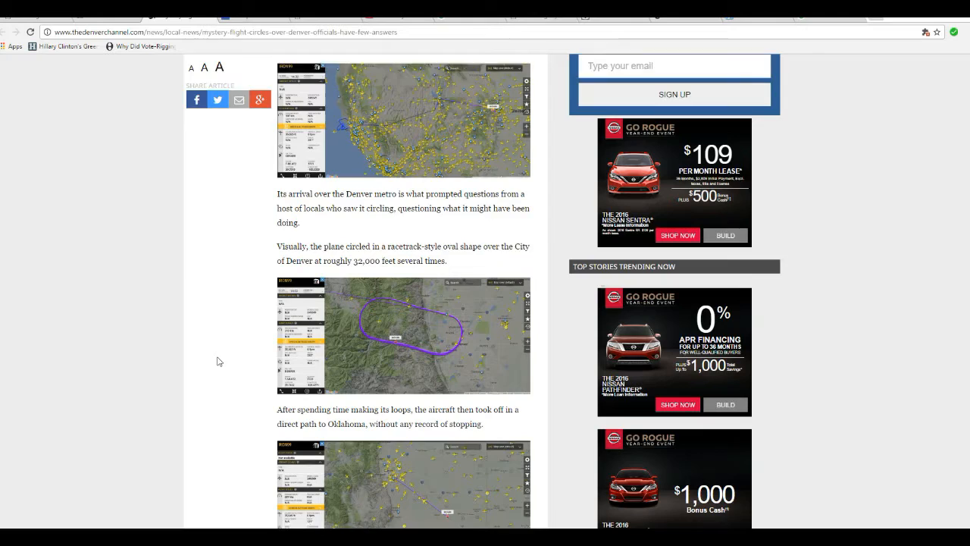
scroll(down, 3)
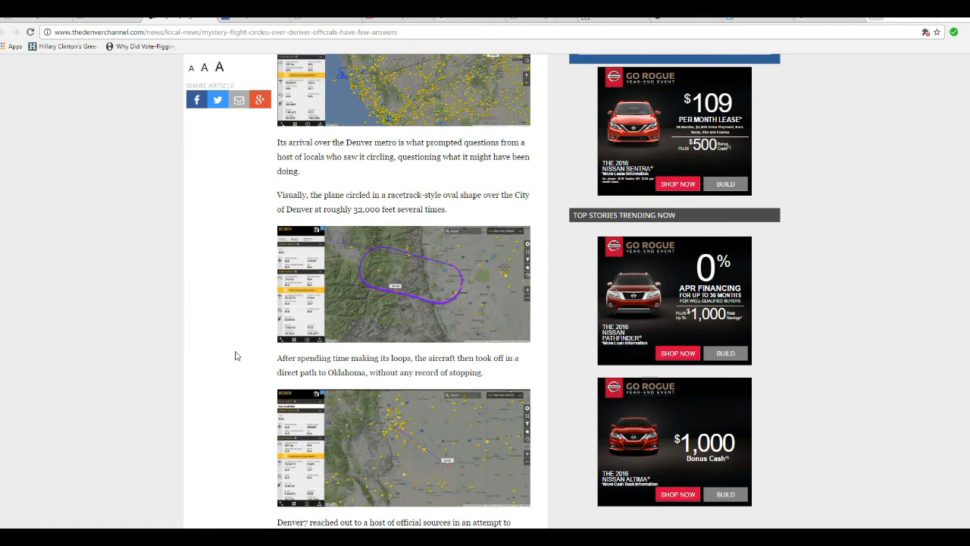
scroll(down, 3)
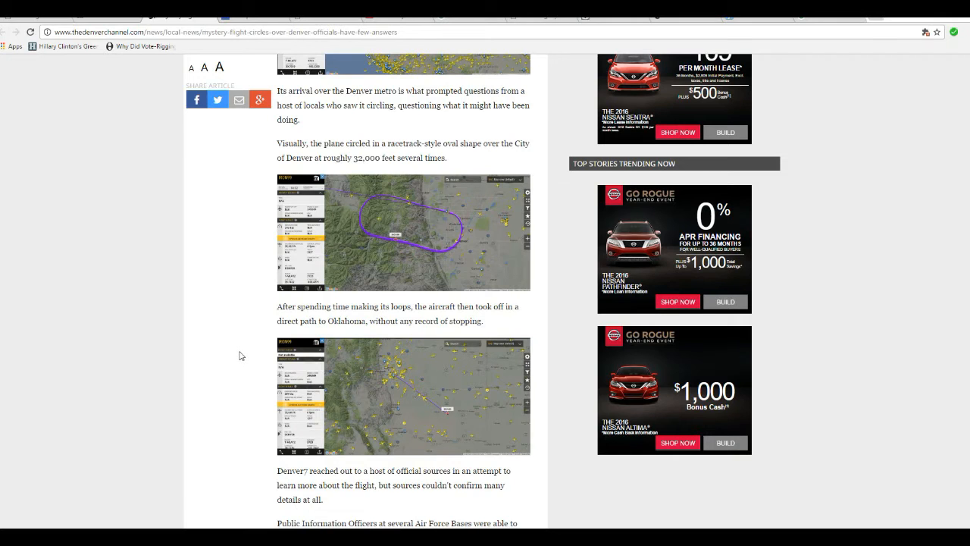
mouse_move(232, 361)
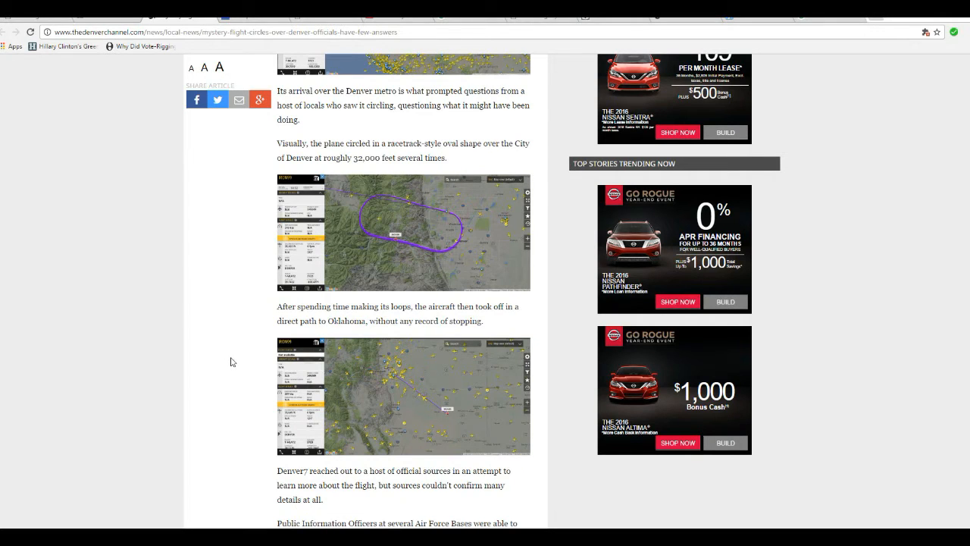
Scroll to the Buckley Air Force Base and Denver International Airport response paragraphs
scroll(down, 3)
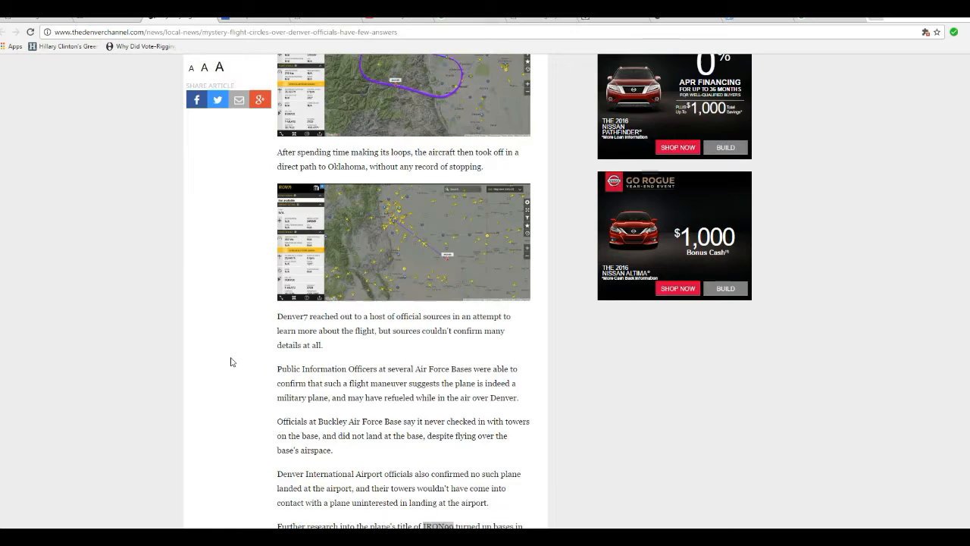
scroll(down, 3)
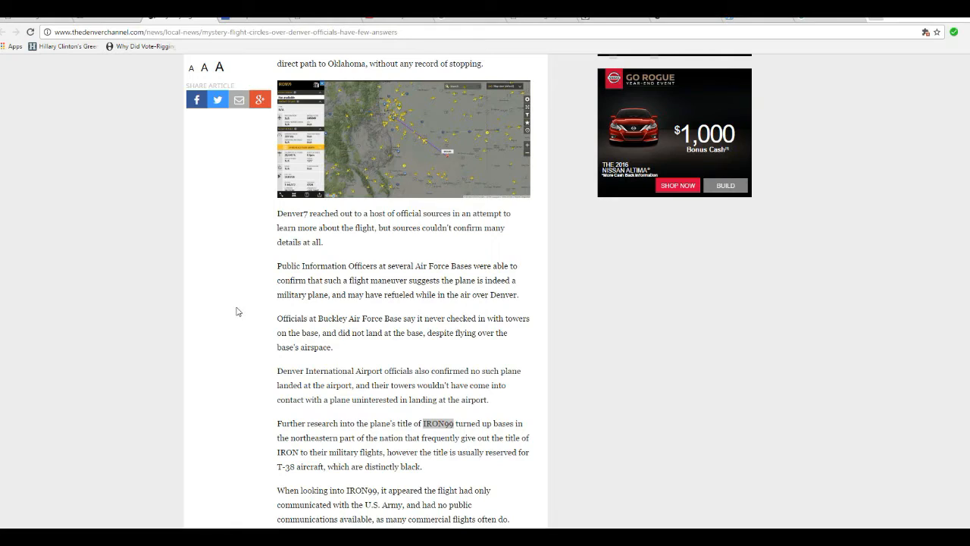
mouse_move(257, 273)
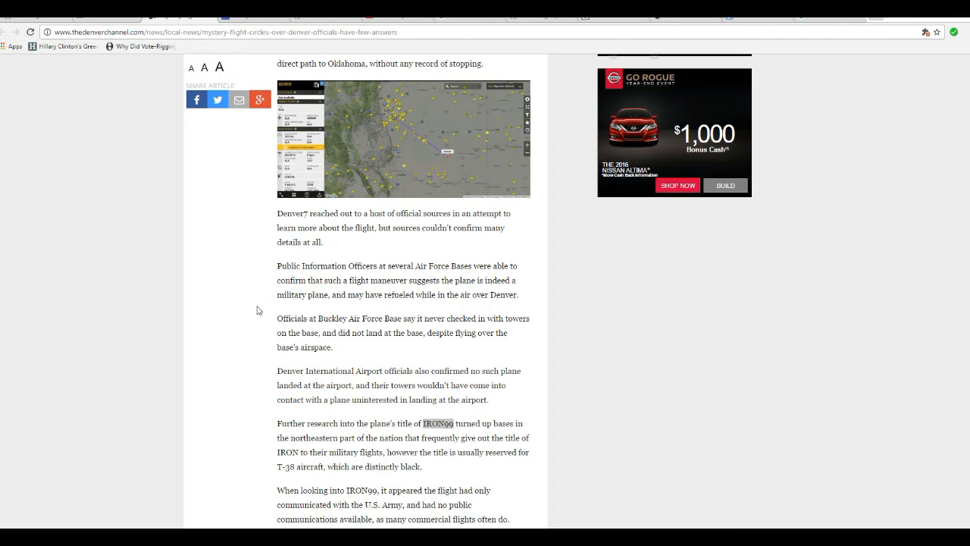
mouse_move(270, 243)
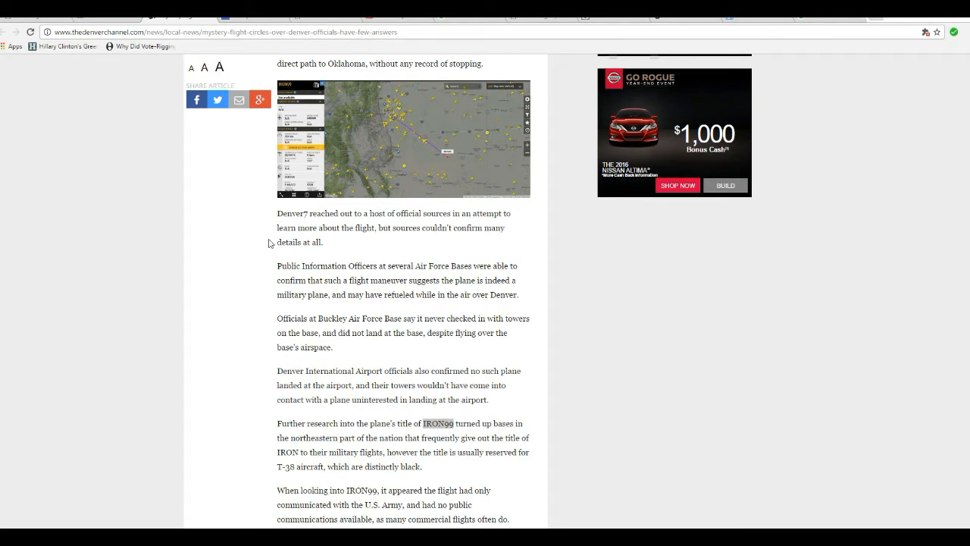
mouse_move(264, 280)
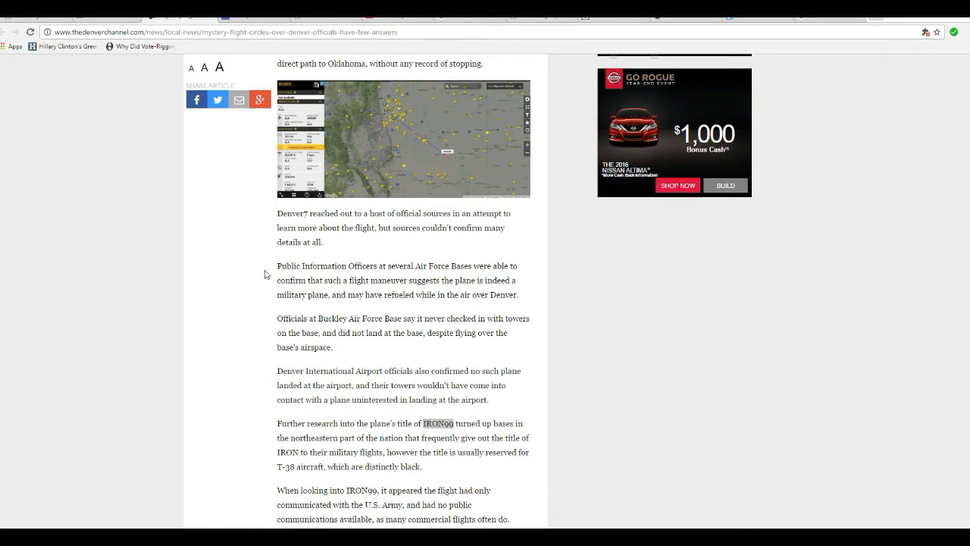
scroll(down, 3)
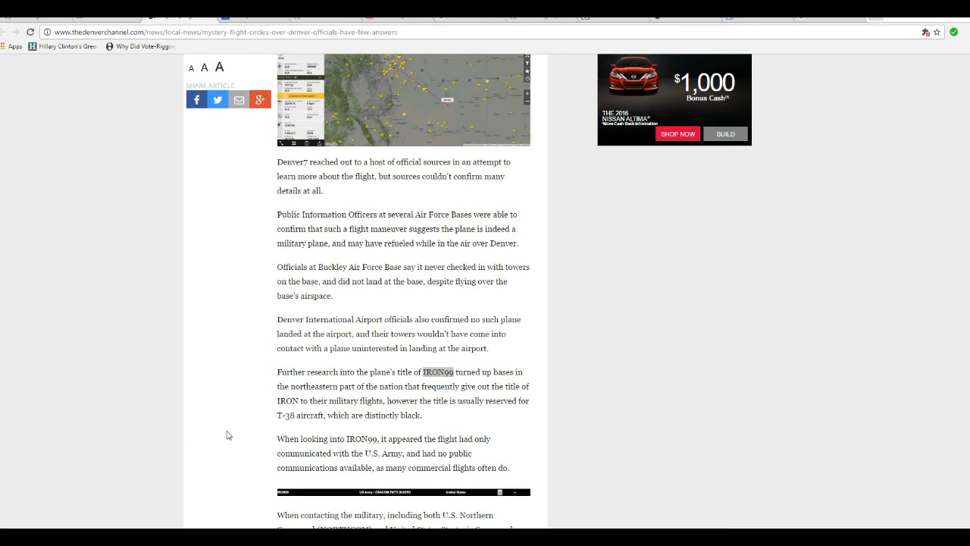
Scroll to the paragraph on IRON99 communicating only with the U.S. Army
scroll(down, 3)
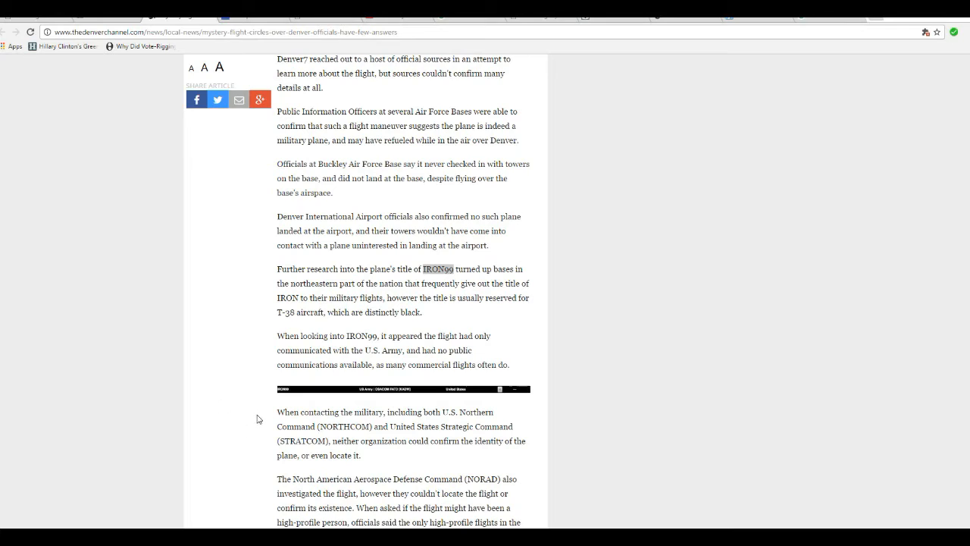
mouse_move(256, 447)
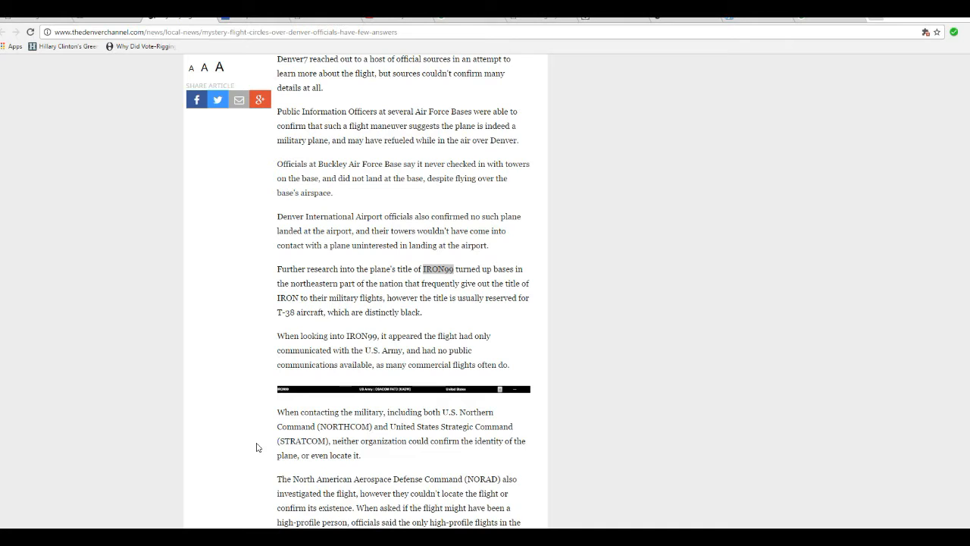
Scroll to the NORAD and FAA paragraphs about the unidentified flight
scroll(down, 3)
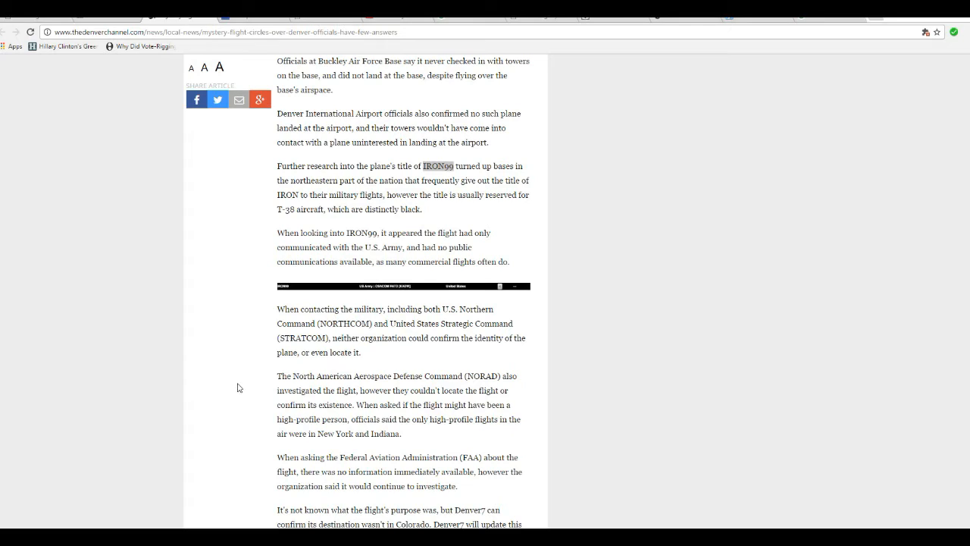
mouse_move(258, 383)
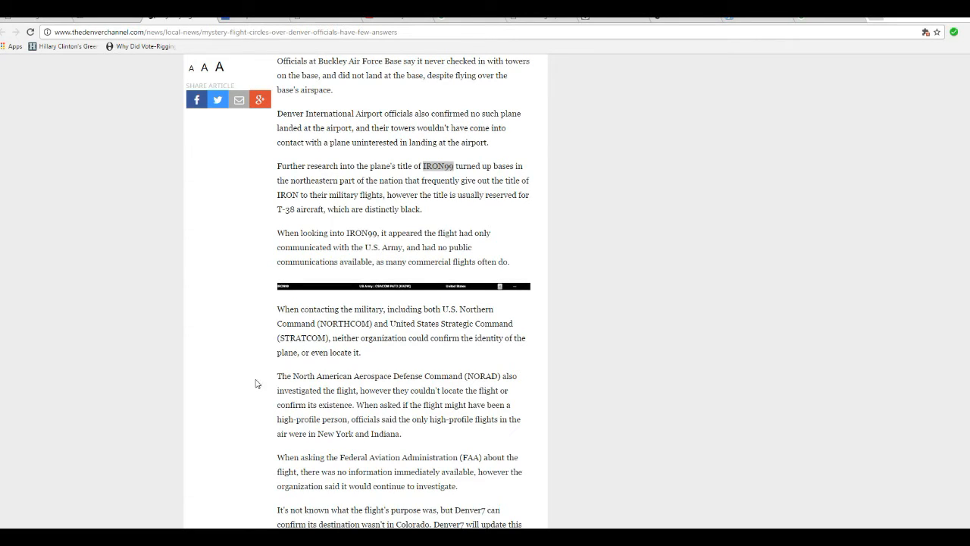
mouse_move(196, 337)
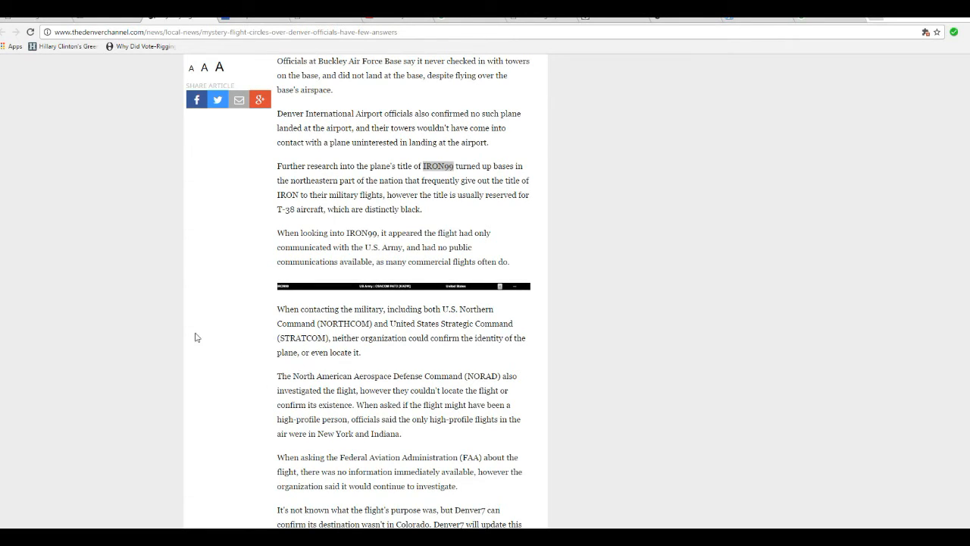
mouse_move(264, 378)
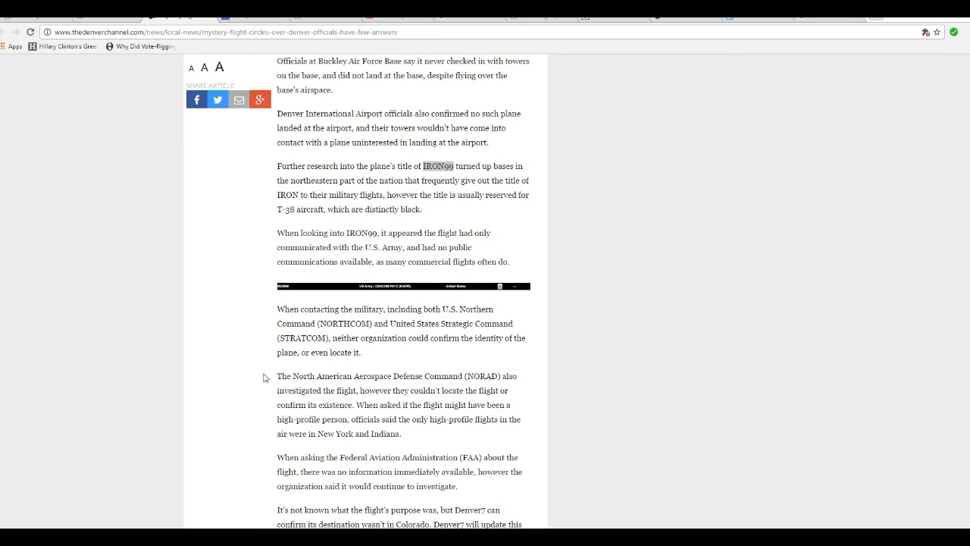
mouse_move(254, 378)
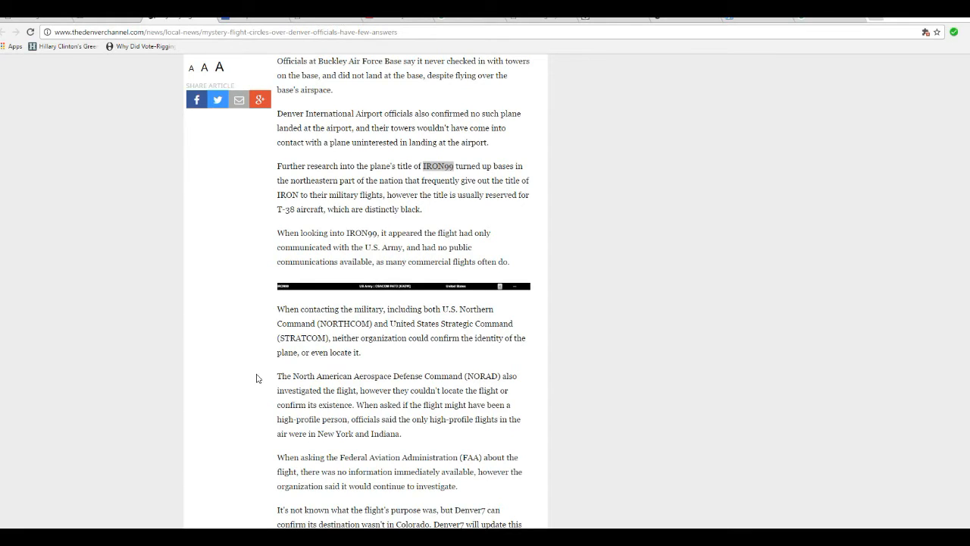
mouse_move(245, 388)
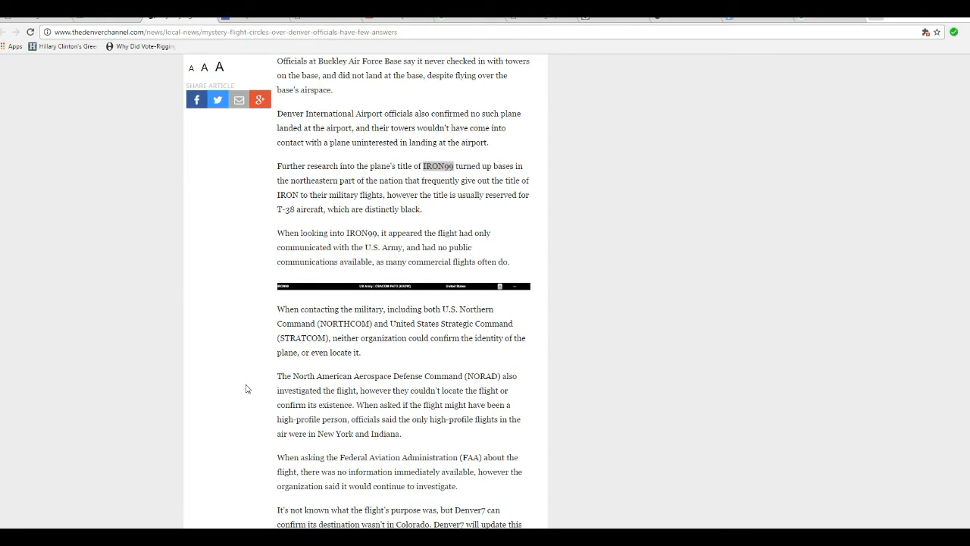
Scroll past the contrail photo and closing lines to the More News list
scroll(down, 3)
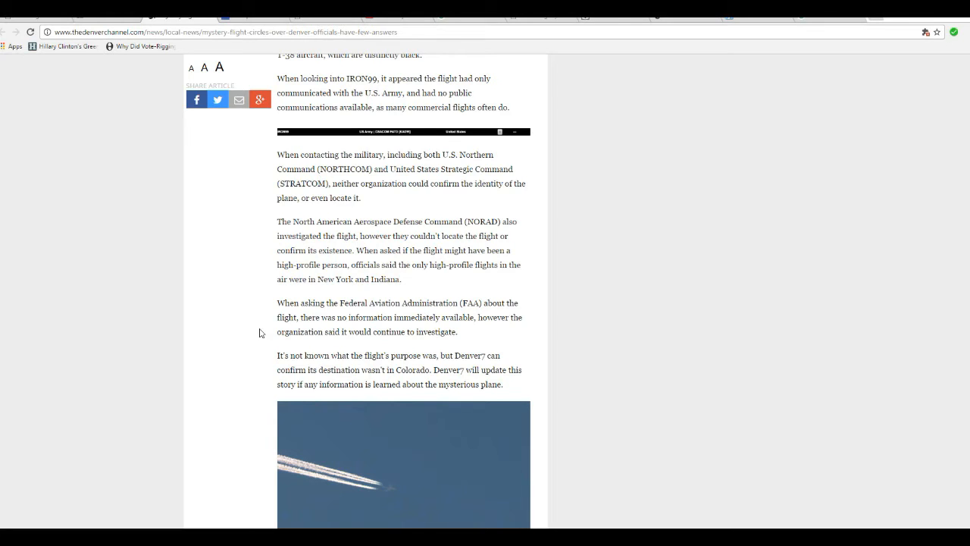
mouse_move(273, 332)
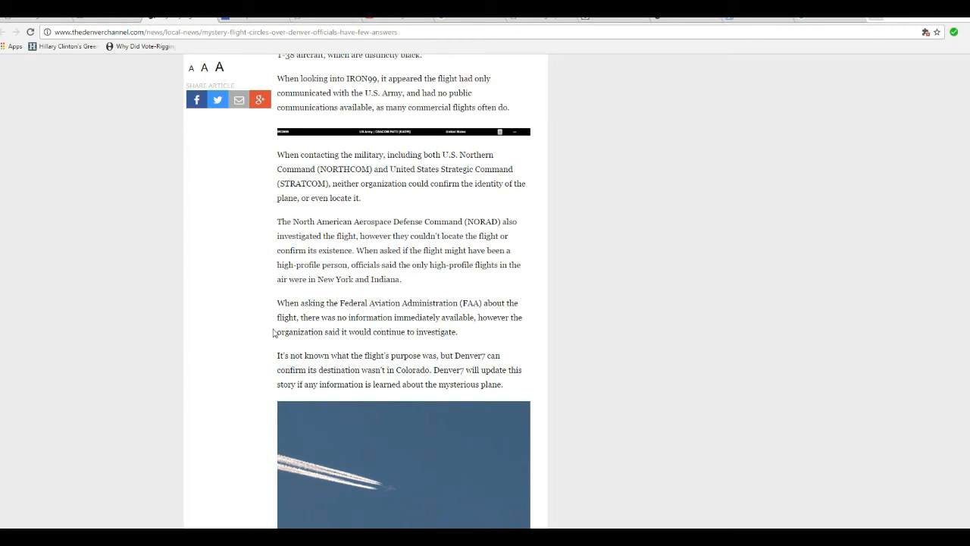
mouse_move(256, 361)
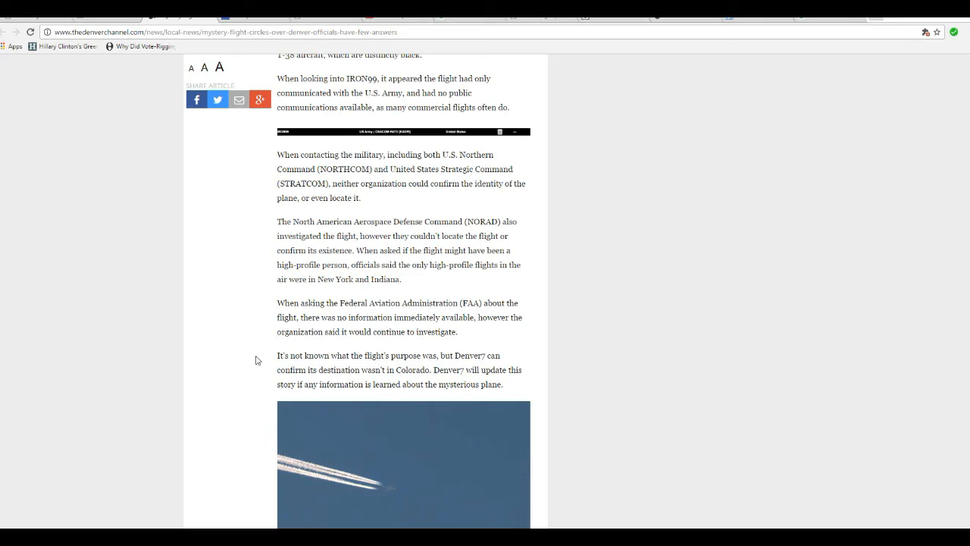
mouse_move(267, 352)
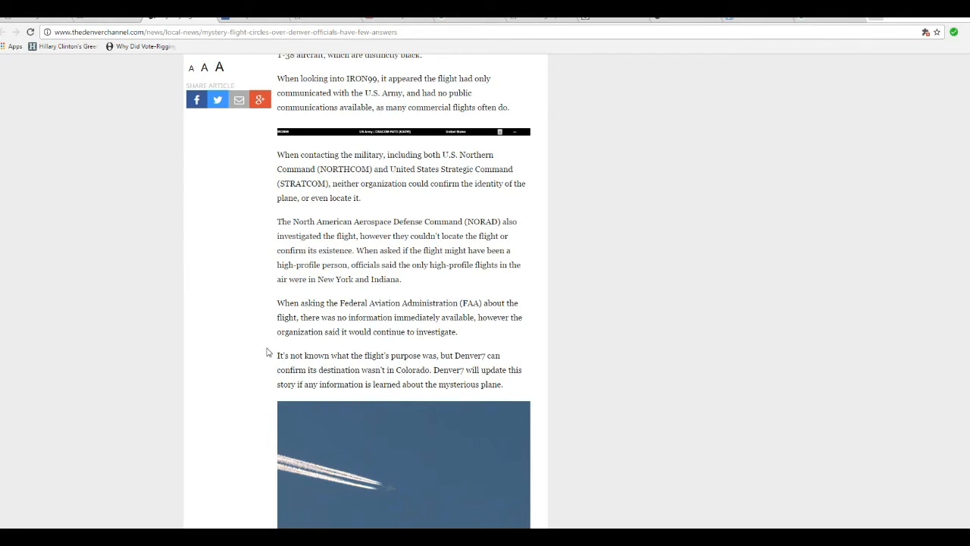
mouse_move(246, 352)
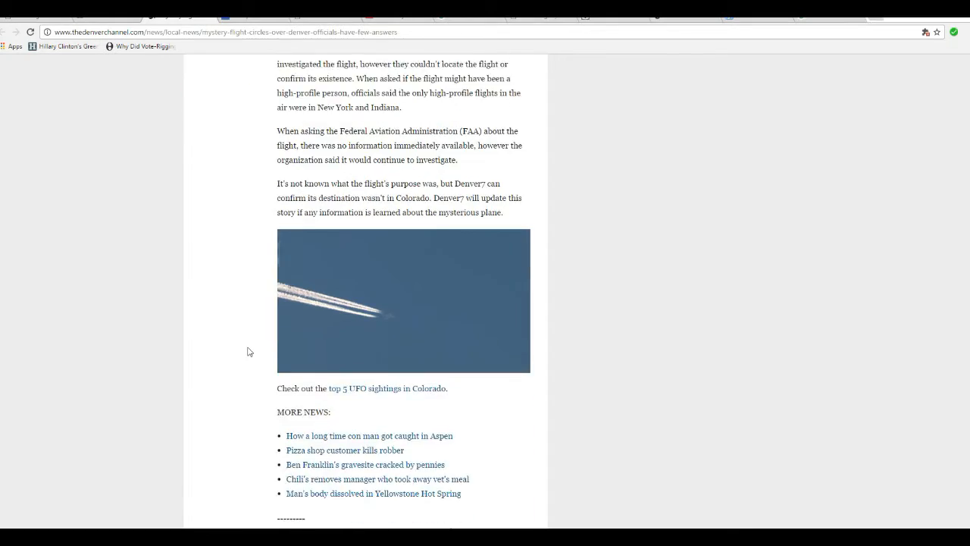
scroll(down, 3)
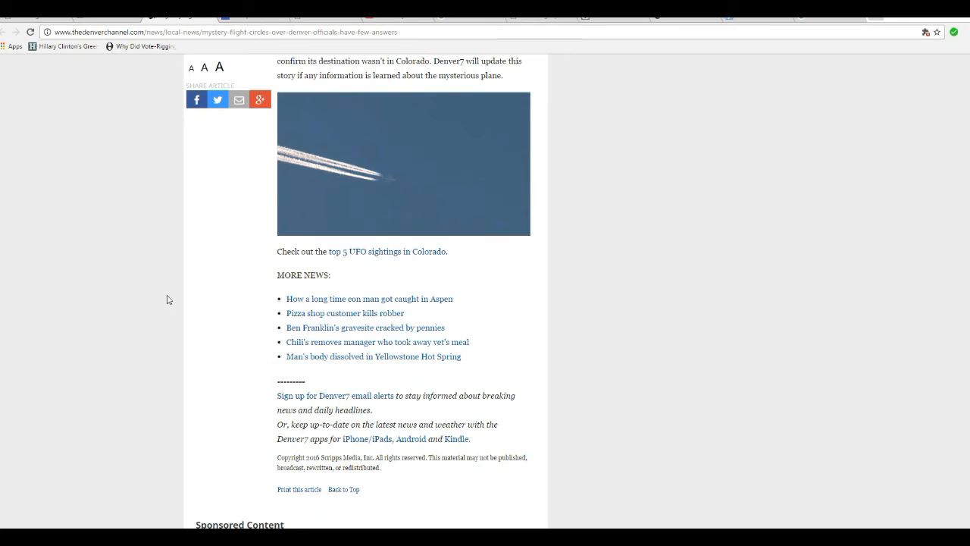
mouse_move(233, 379)
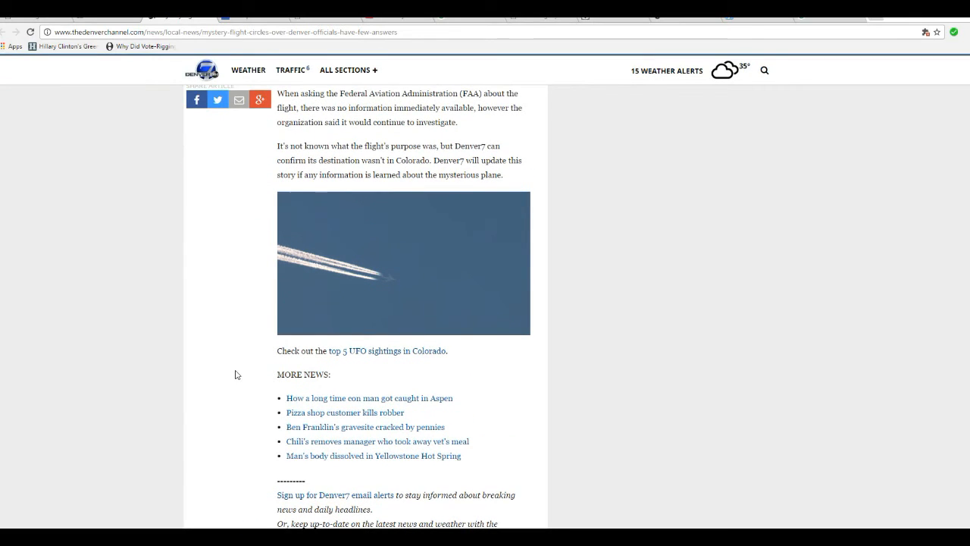
mouse_move(230, 391)
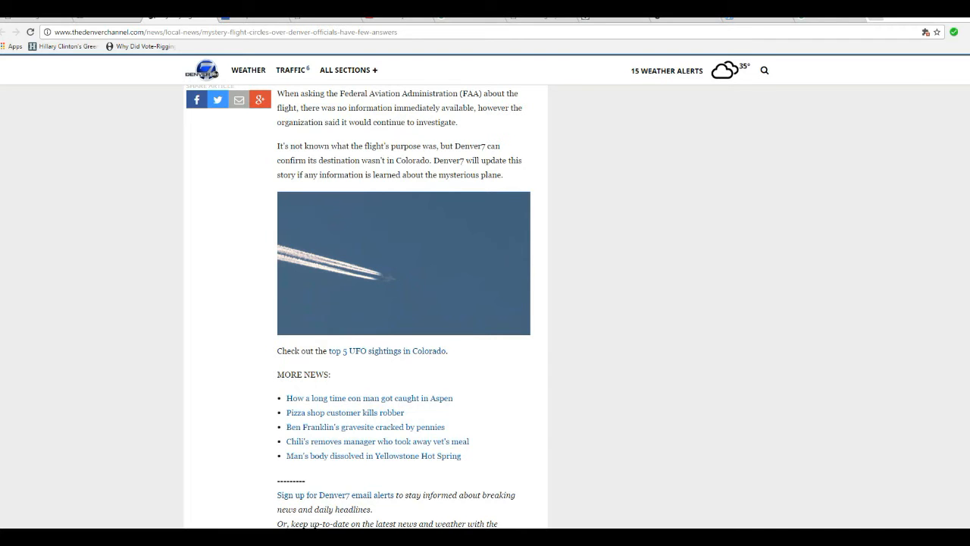
Open the saved contrail image full-size in the Windows Photos viewer
click(404, 262)
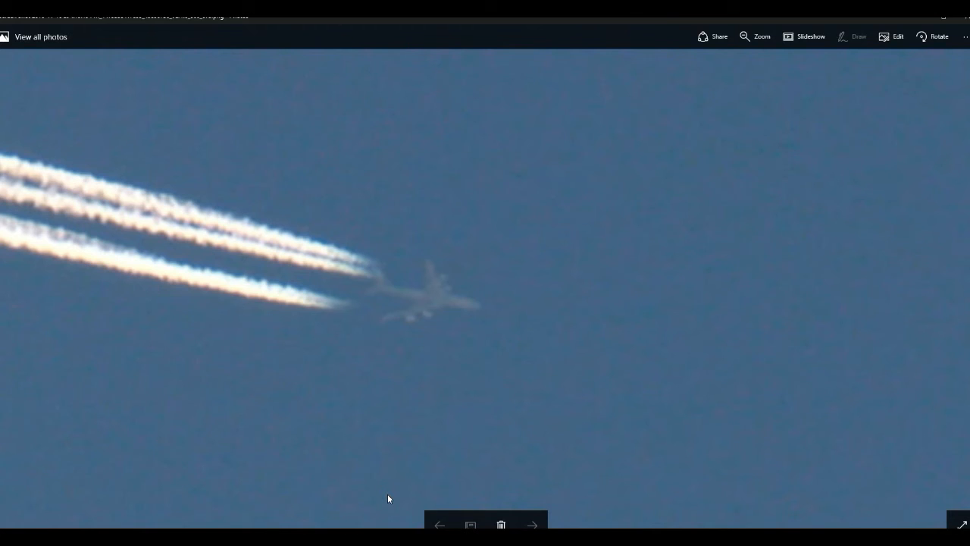
mouse_move(327, 461)
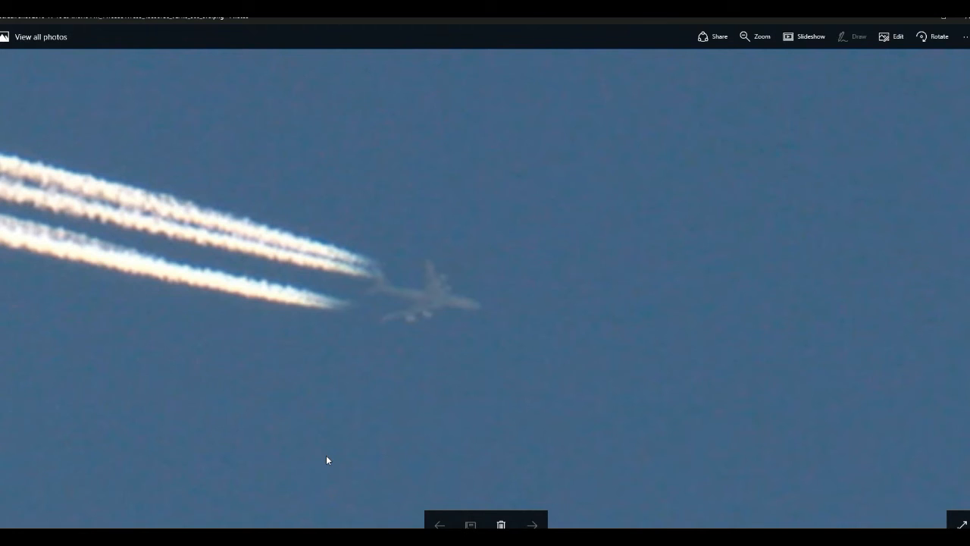
mouse_move(376, 455)
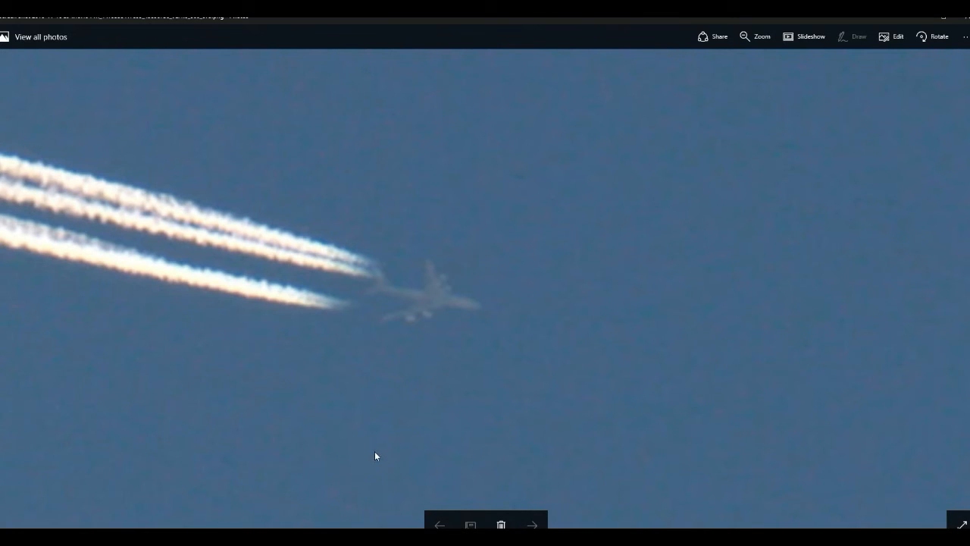
mouse_move(394, 425)
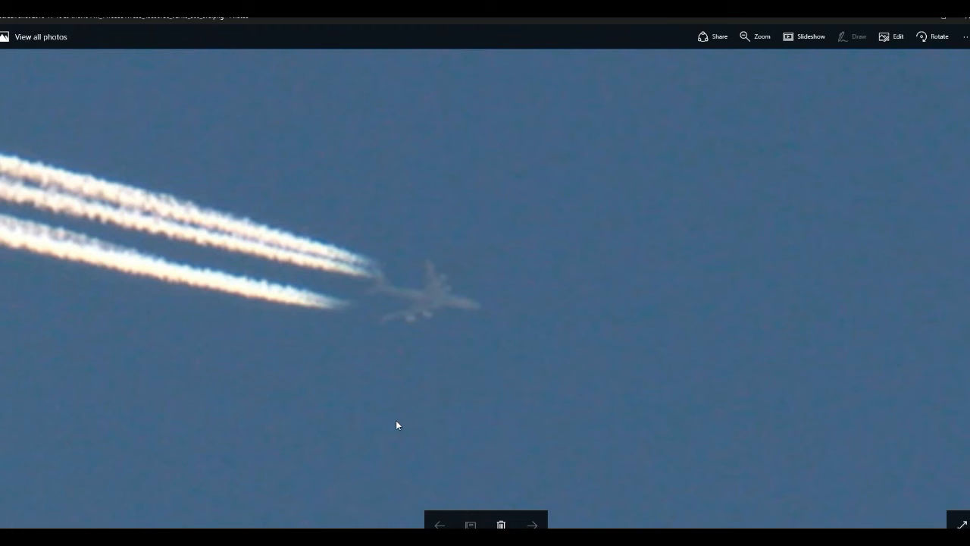
mouse_move(397, 427)
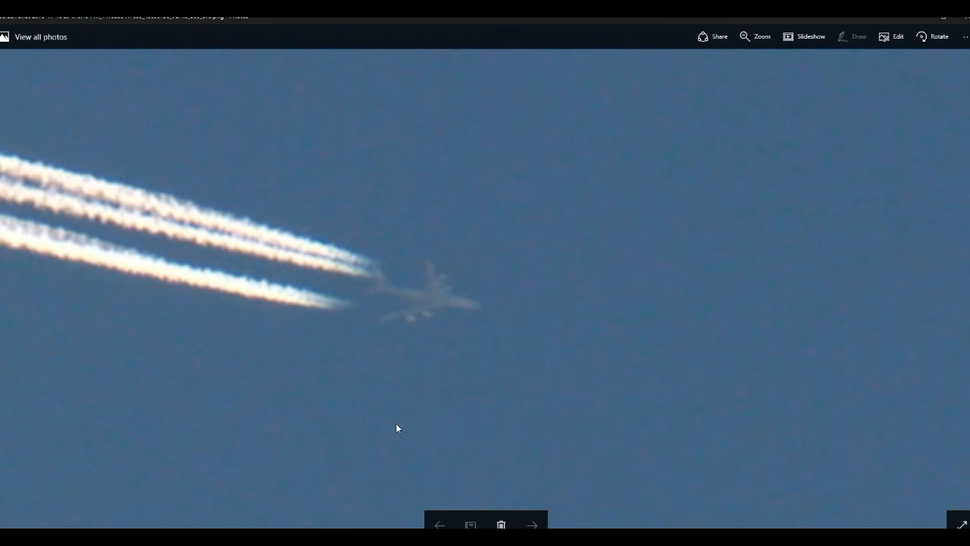
mouse_move(400, 437)
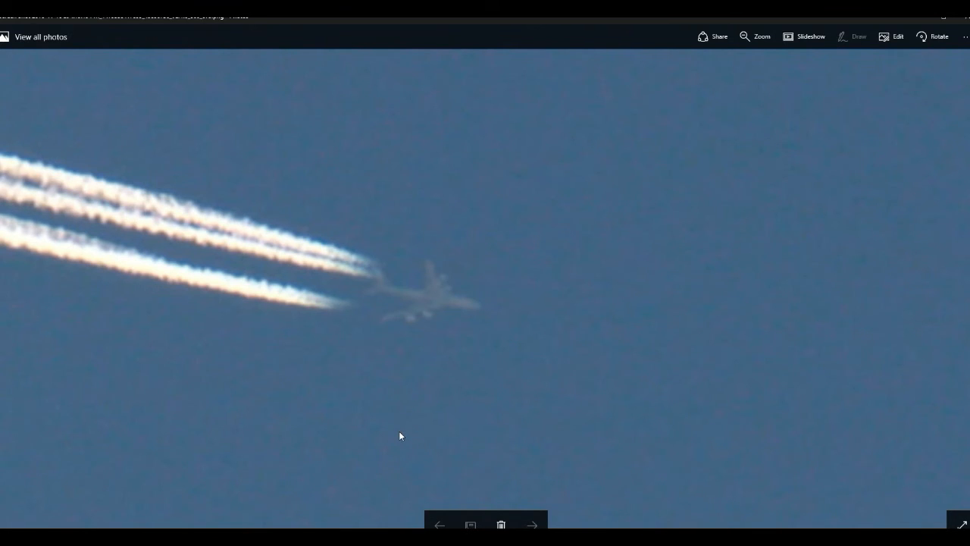
mouse_move(417, 433)
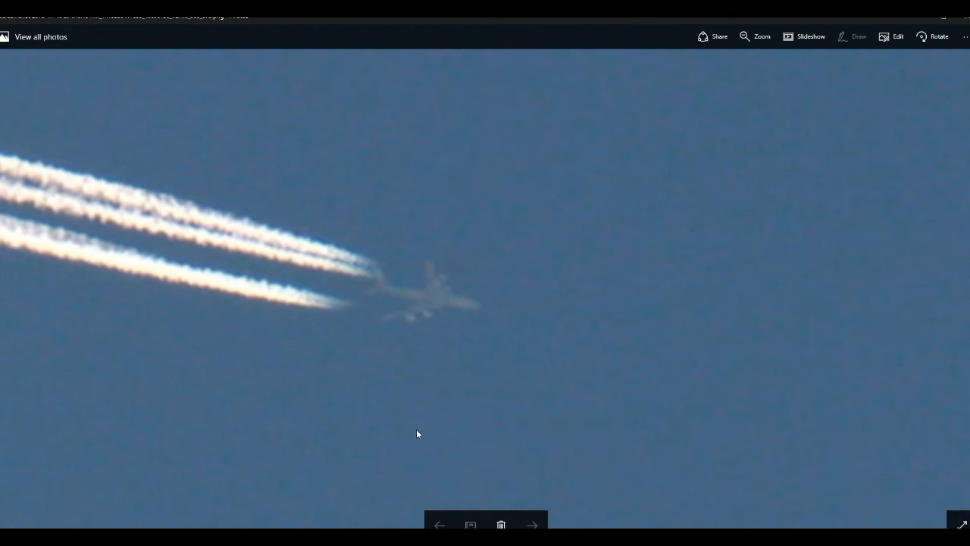
mouse_move(414, 421)
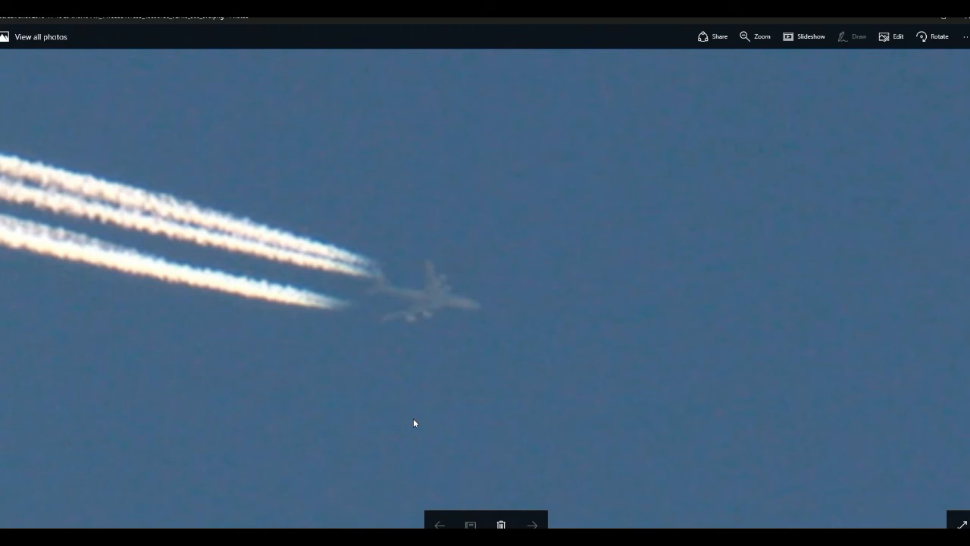
mouse_move(392, 430)
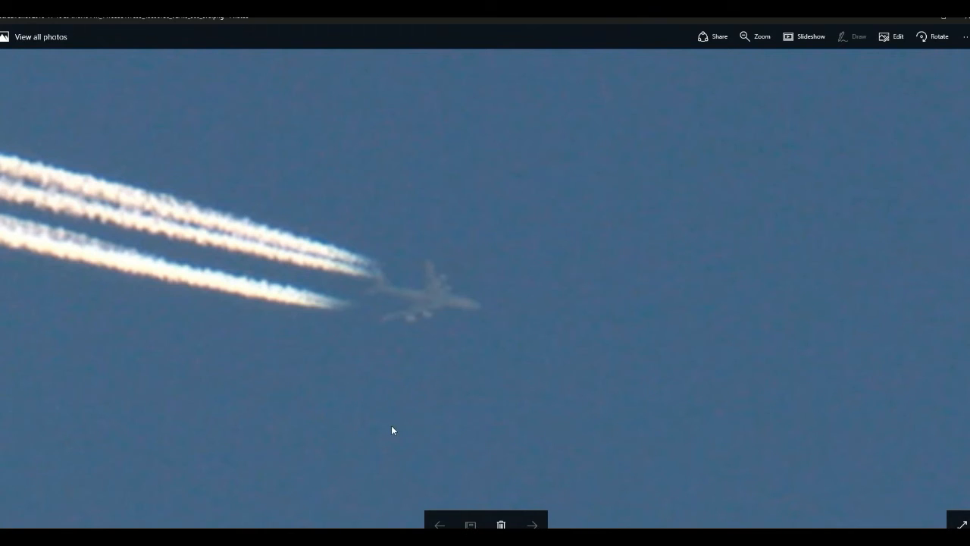
mouse_move(361, 404)
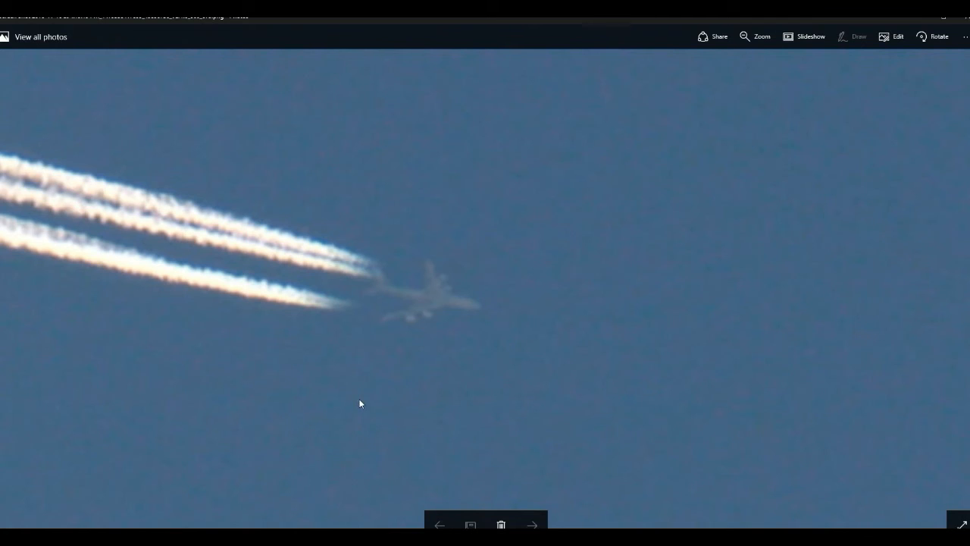
mouse_move(276, 443)
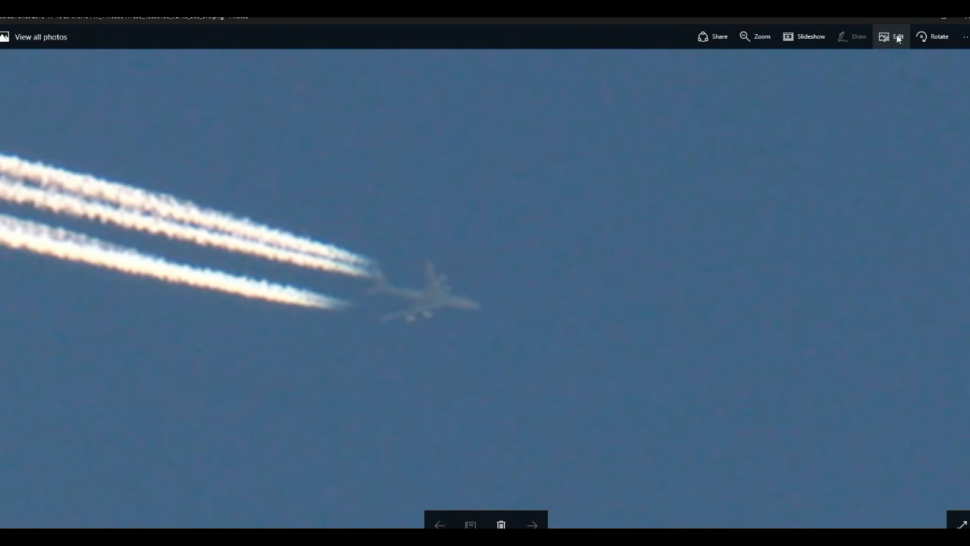
Enter Edit mode on the contrail photo and show the Adjust panel's sliders
click(898, 36)
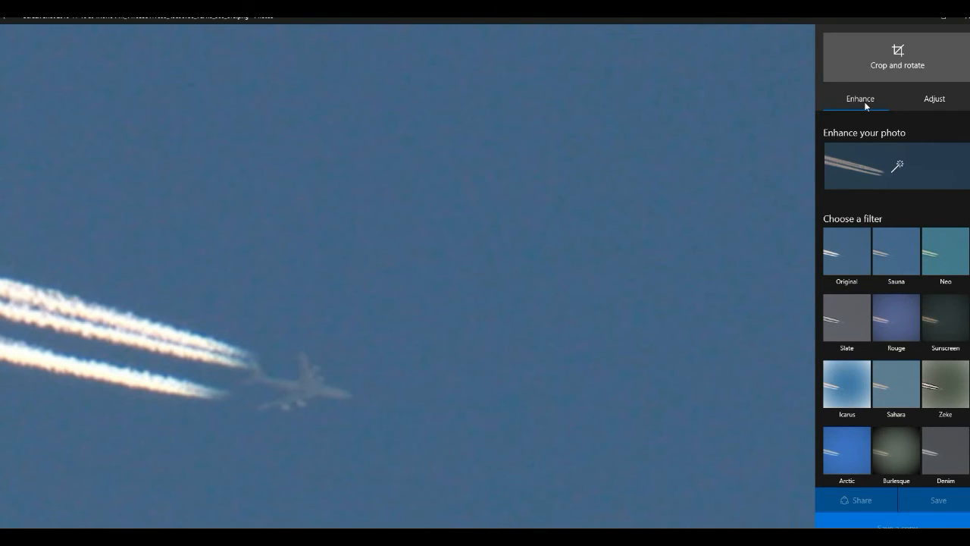
mouse_move(670, 508)
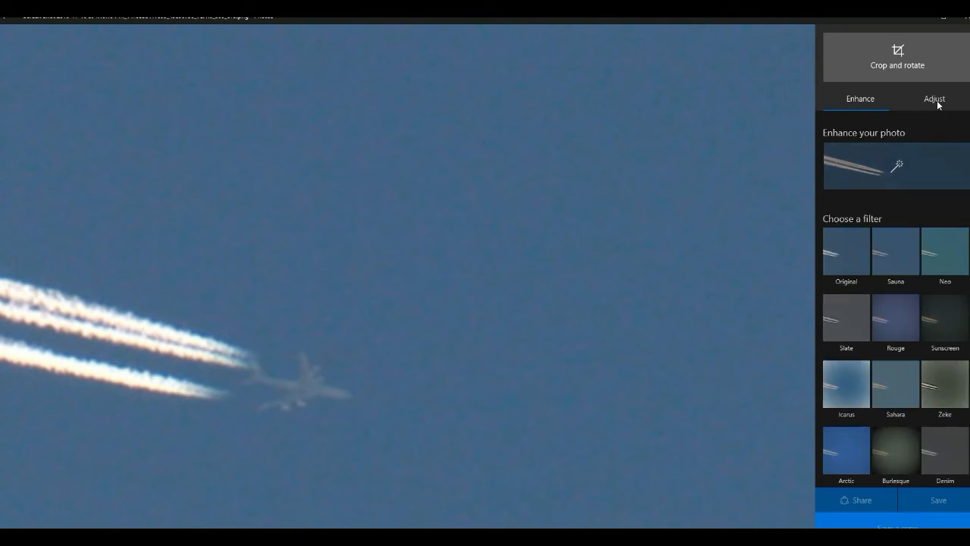
click(934, 99)
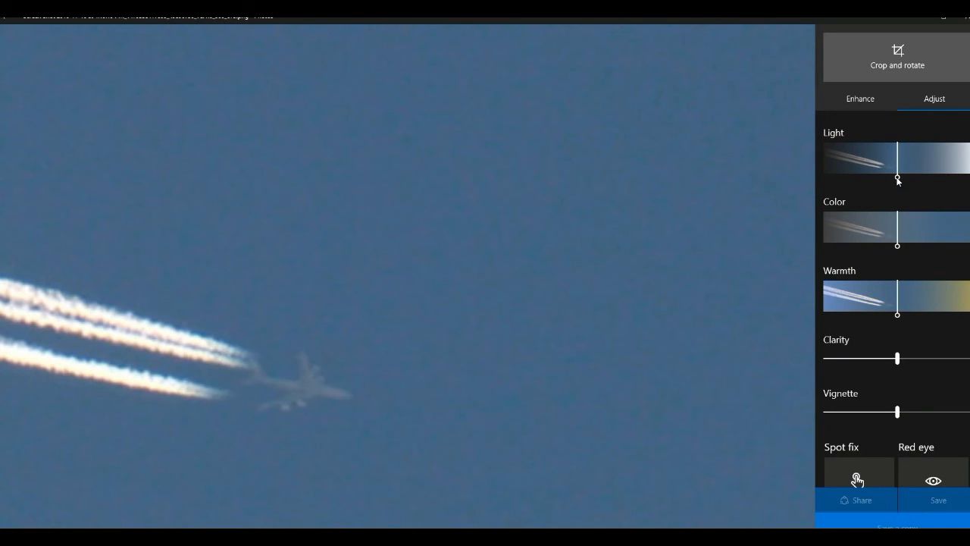
Set the photo's Light to about -14 and its Clarity to 63
drag(898, 179, 889, 179)
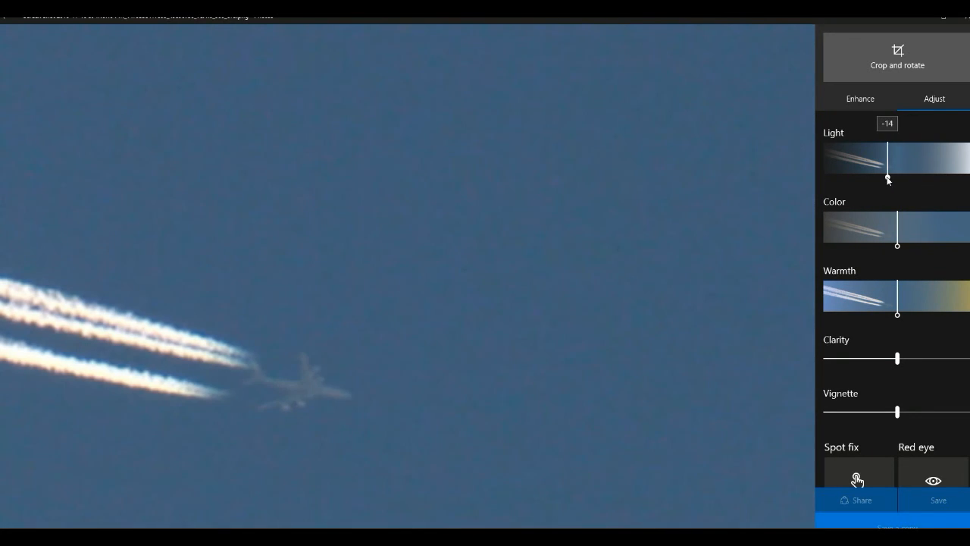
drag(889, 179, 873, 179)
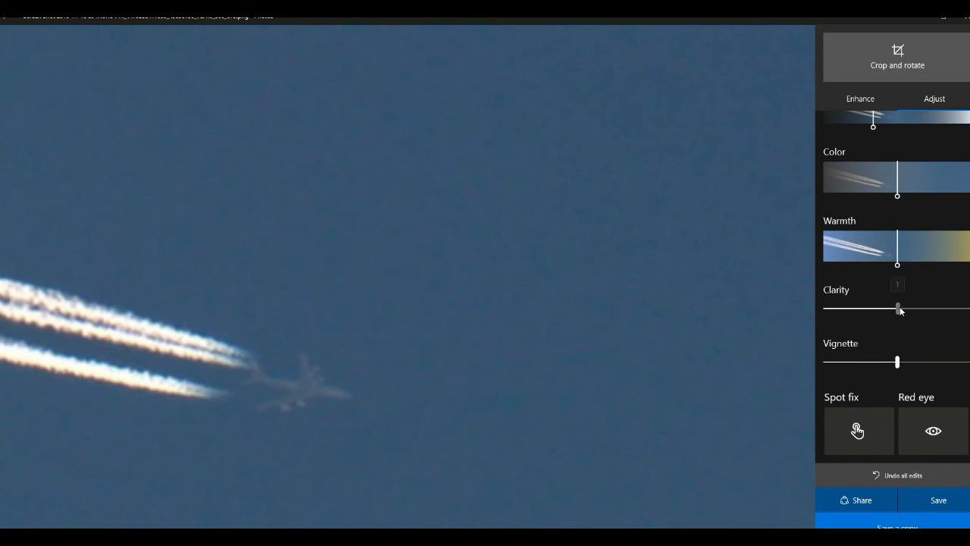
drag(898, 308, 943, 307)
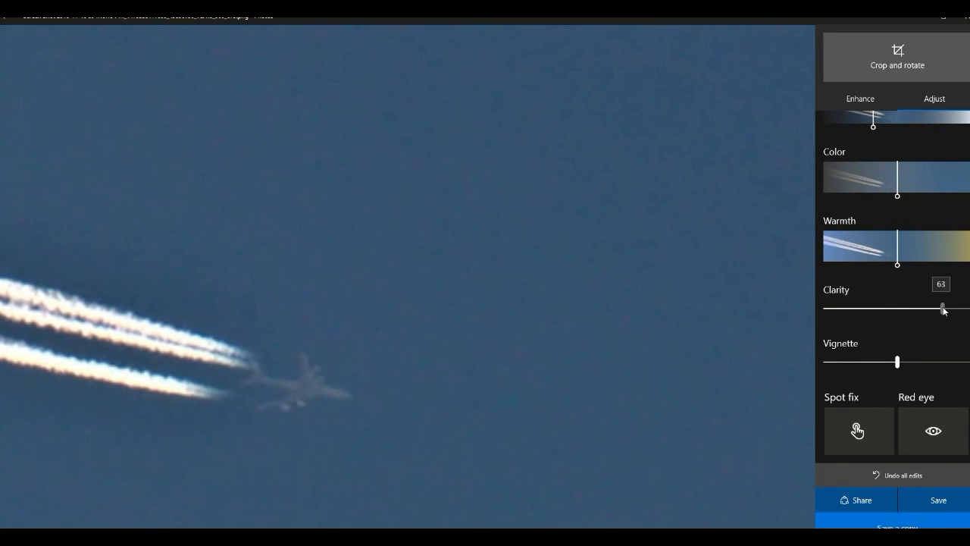
drag(944, 309, 939, 310)
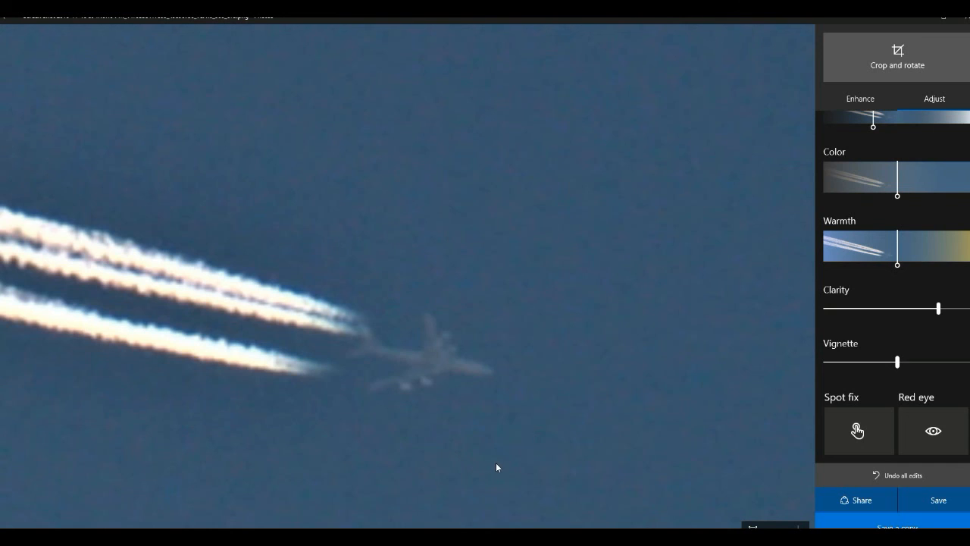
mouse_move(494, 467)
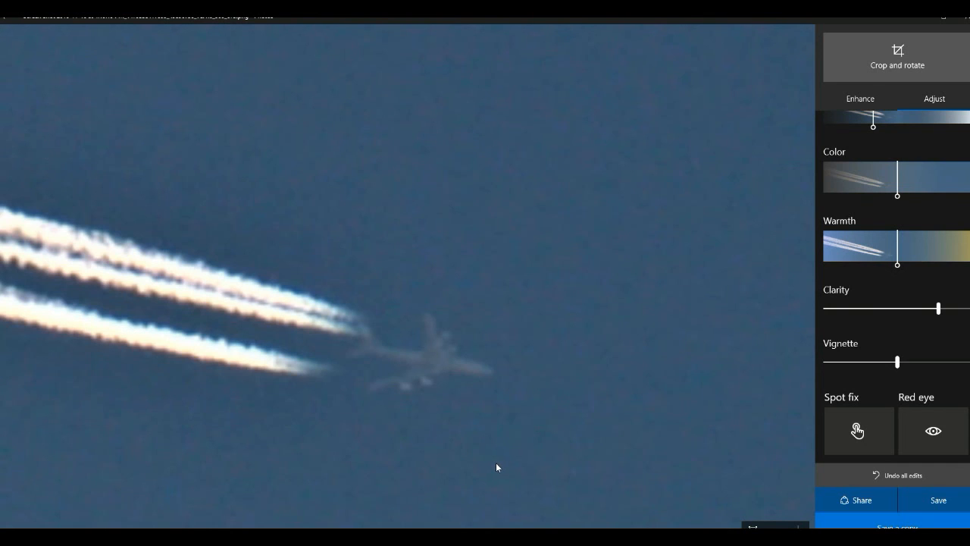
mouse_move(505, 470)
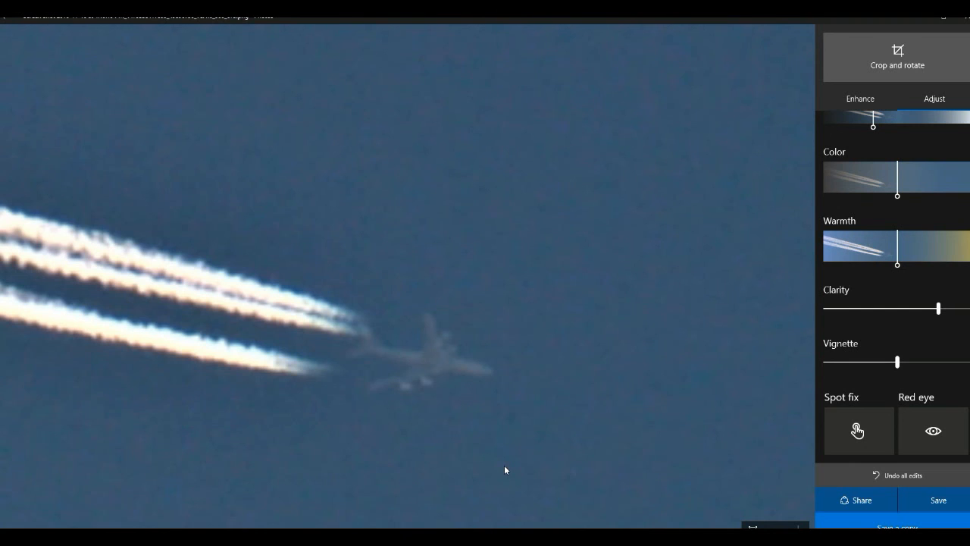
mouse_move(509, 477)
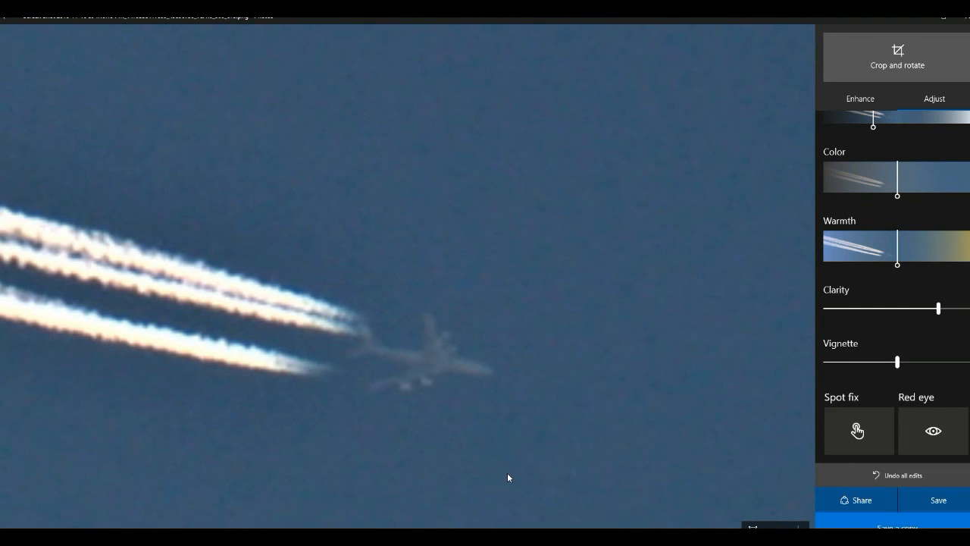
mouse_move(506, 476)
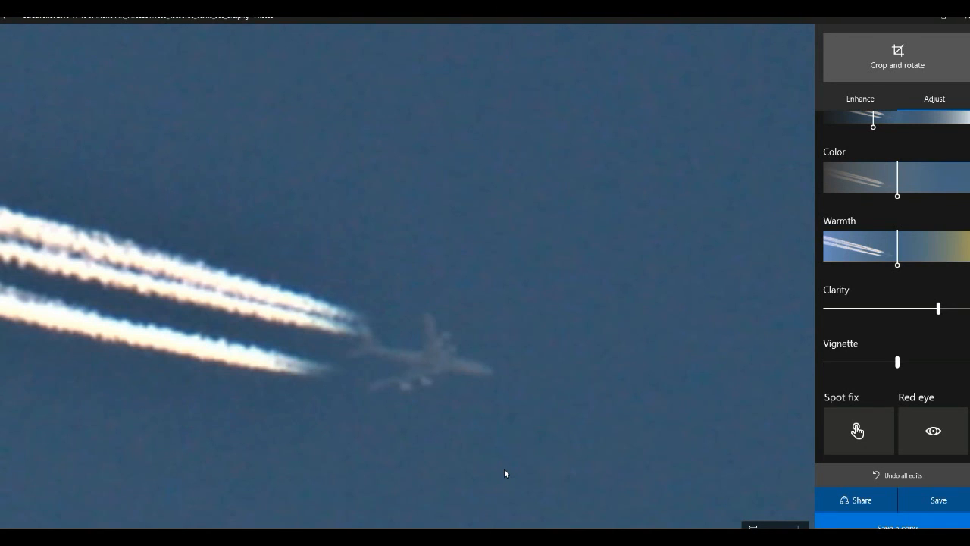
mouse_move(479, 478)
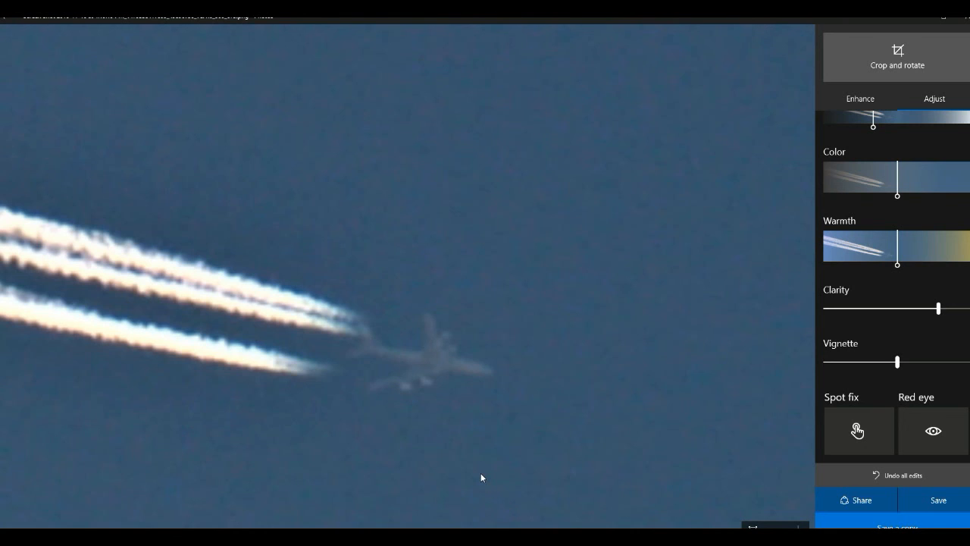
mouse_move(509, 473)
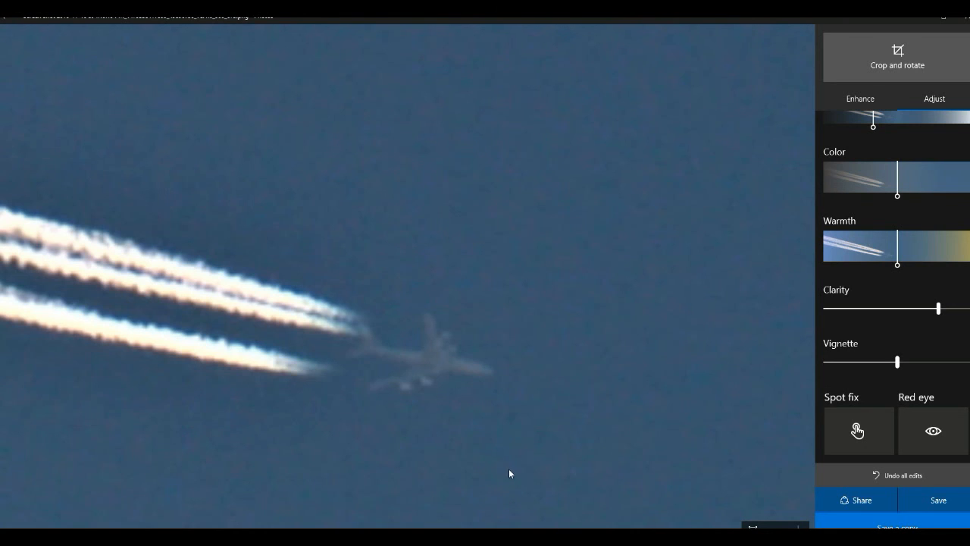
mouse_move(53, 506)
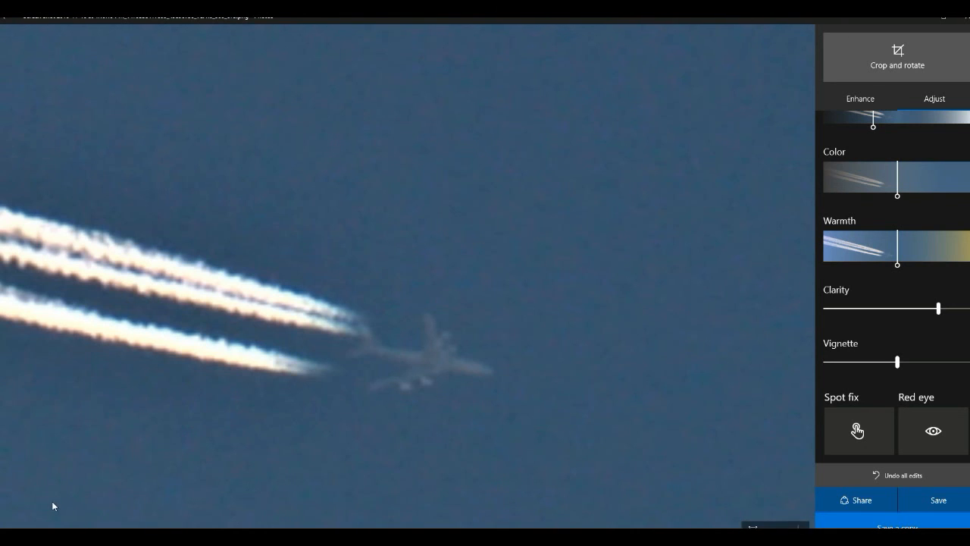